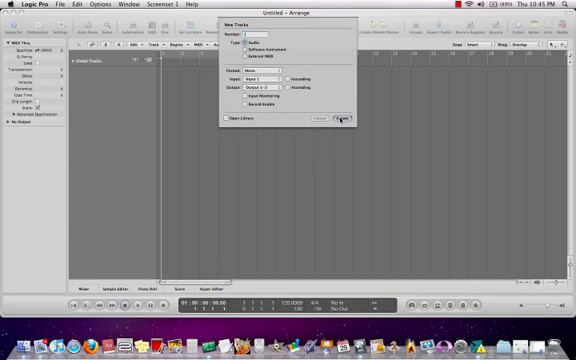
# Step: Confirm the New Tracks dialog to create the first audio track in the project
pyautogui.click(338, 118)
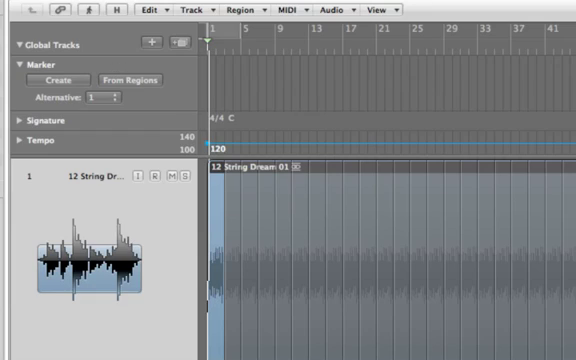
# Step: Create Marker 1 at bar 1 with the playhead at the song start
pyautogui.click(272, 44)
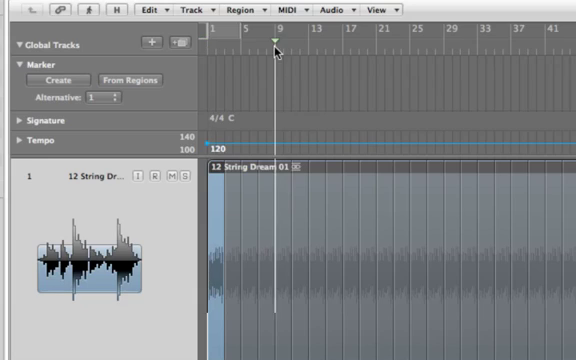
pyautogui.click(54, 80)
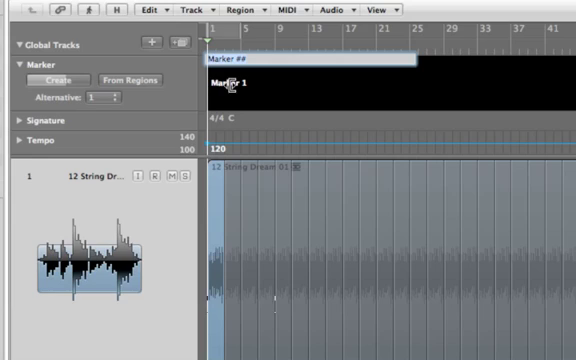
# Step: Name the first marker 'song start' and the second marker 'band in'
pyautogui.write('song start')
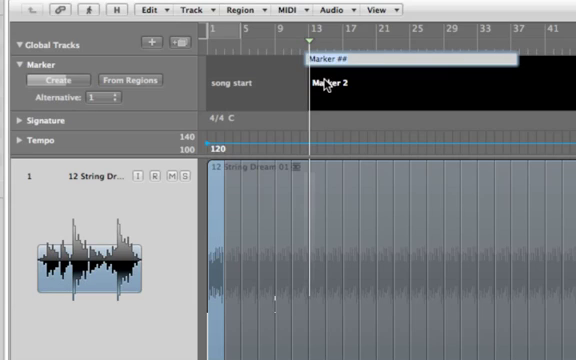
pyautogui.write('back in')
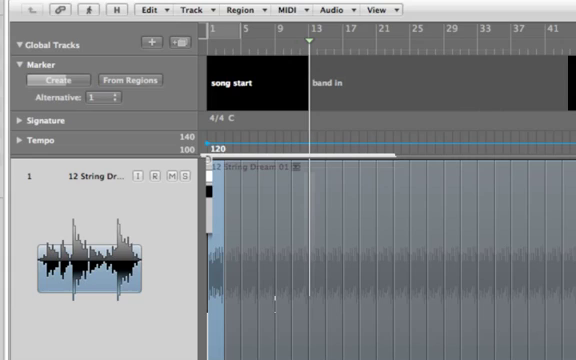
# Step: Colour the 'song start' marker purple
pyautogui.click(256, 80)
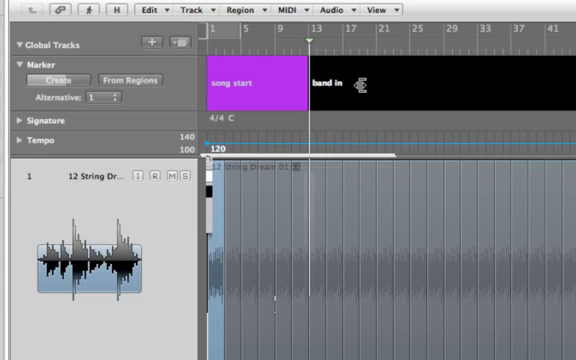